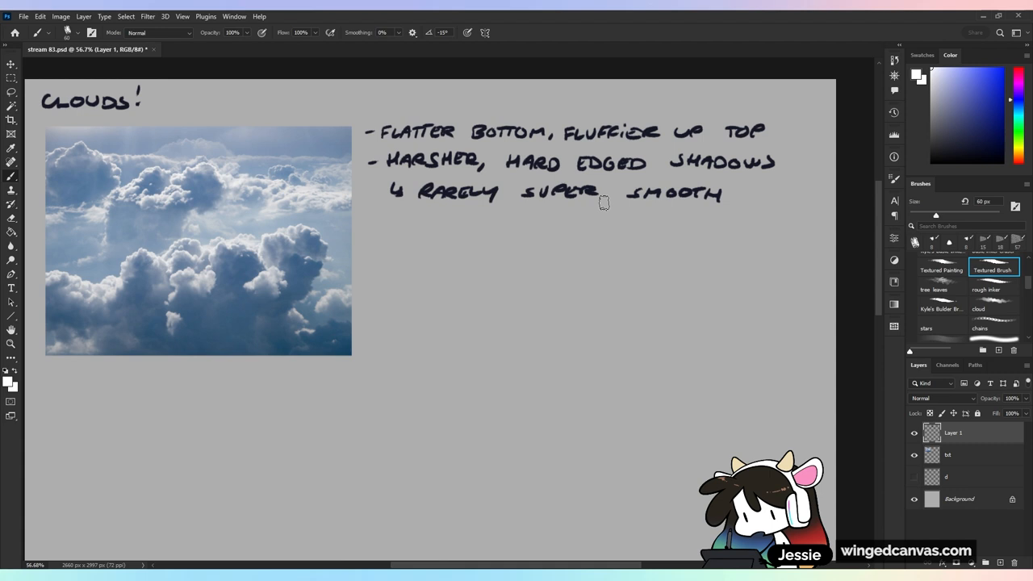
# Step: Paint a white fluffy cloud silhouette with a flat base under the notes on Layer 1
pyautogui.moveTo(406, 323); pyautogui.dragTo(485, 314)
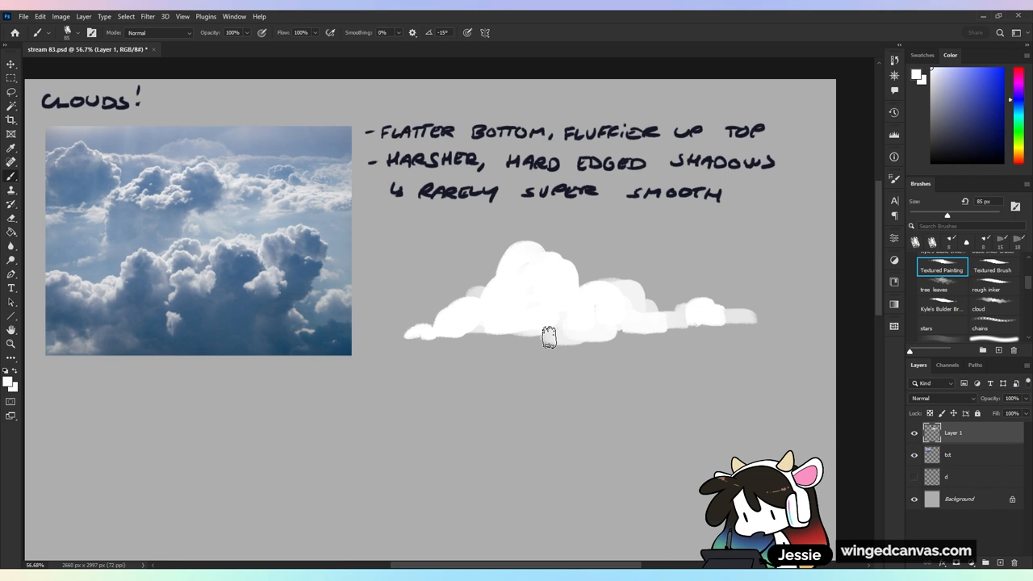
# Step: Paint layered blue-grey hard-edged shadow shapes into the cloud's underside, darkening toward the bottom
pyautogui.moveTo(548, 334); pyautogui.dragTo(676, 313)
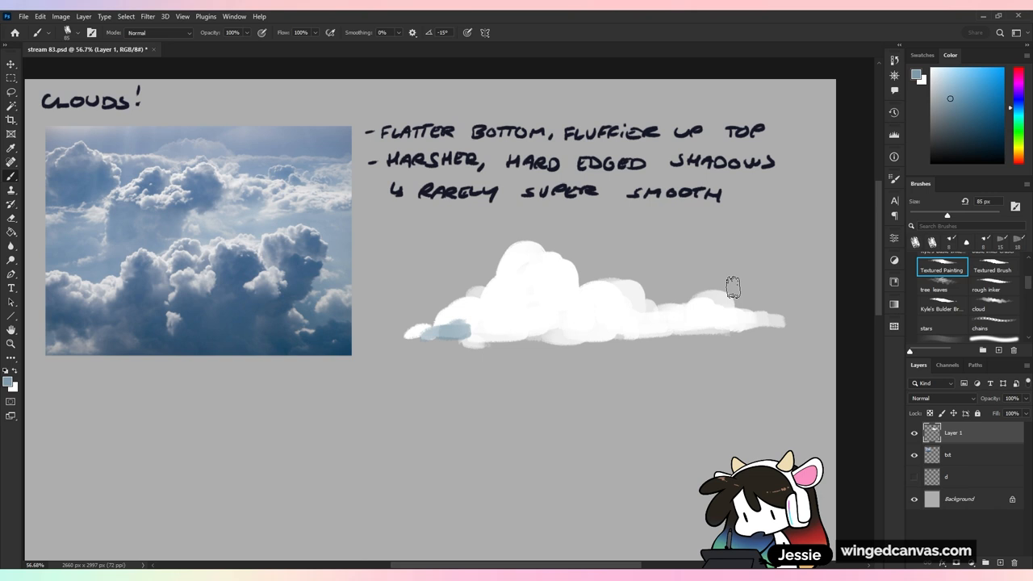
pyautogui.moveTo(710, 287); pyautogui.dragTo(565, 334)
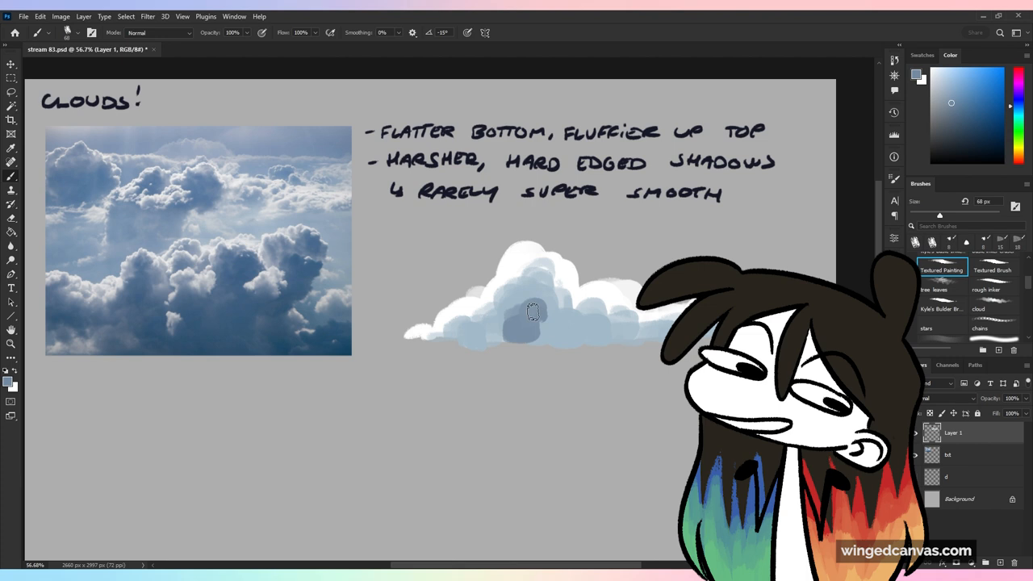
pyautogui.moveTo(533, 310); pyautogui.dragTo(648, 339)
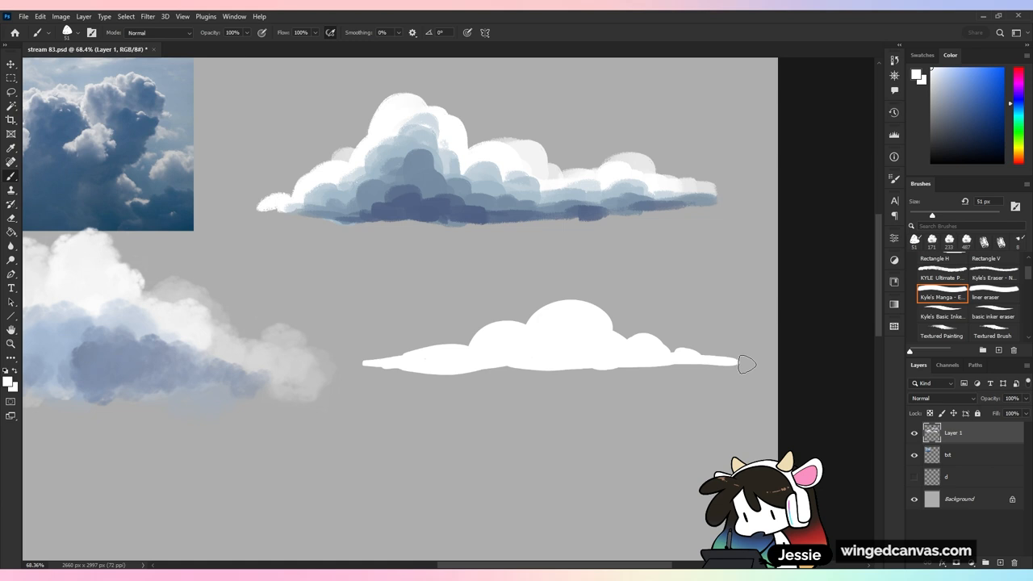
# Step: Paint a flat white minimal cloud and add one blue-grey shadow stroke along its underside
pyautogui.moveTo(734, 365); pyautogui.dragTo(471, 374)
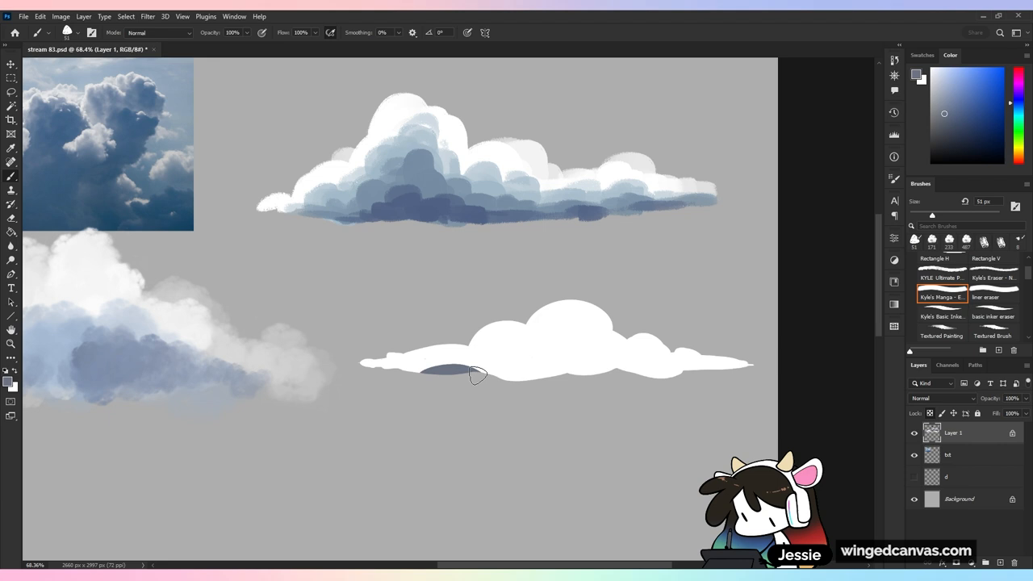
pyautogui.moveTo(484, 374); pyautogui.dragTo(380, 368)
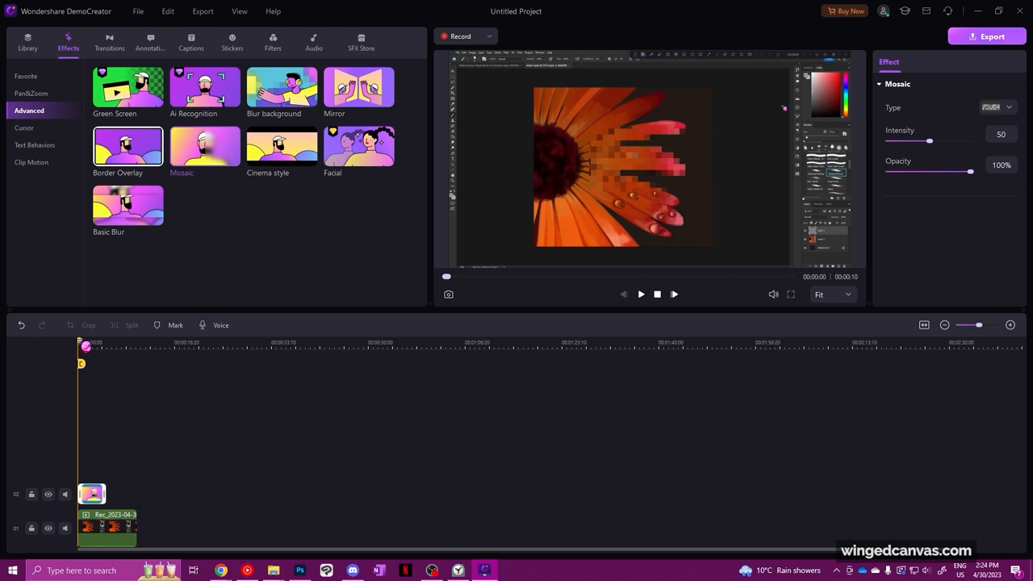
# Step: Show the Popular category of video filters for the recorded clip
pyautogui.click(273, 42)
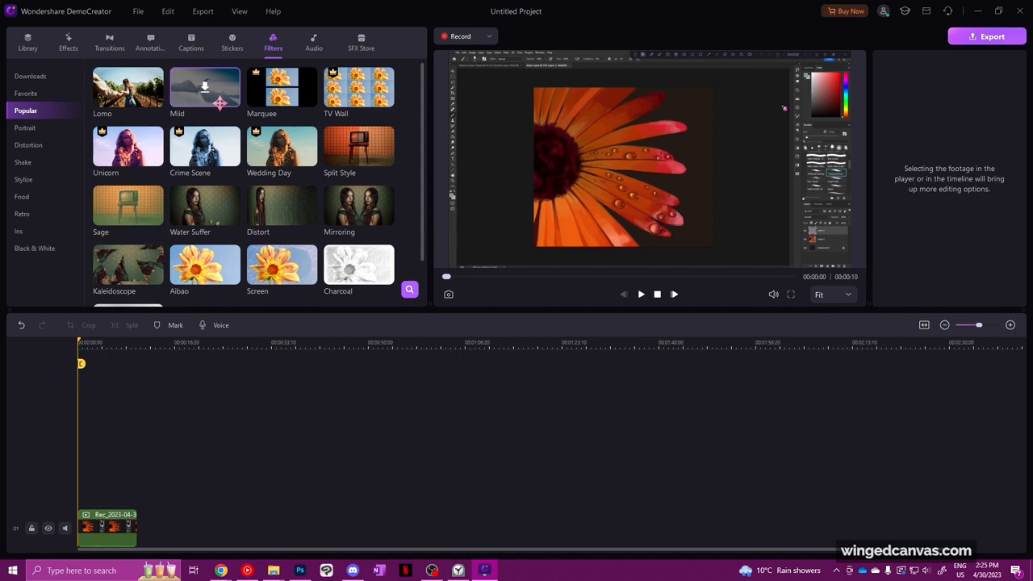
pyautogui.doubleClick(204, 265)
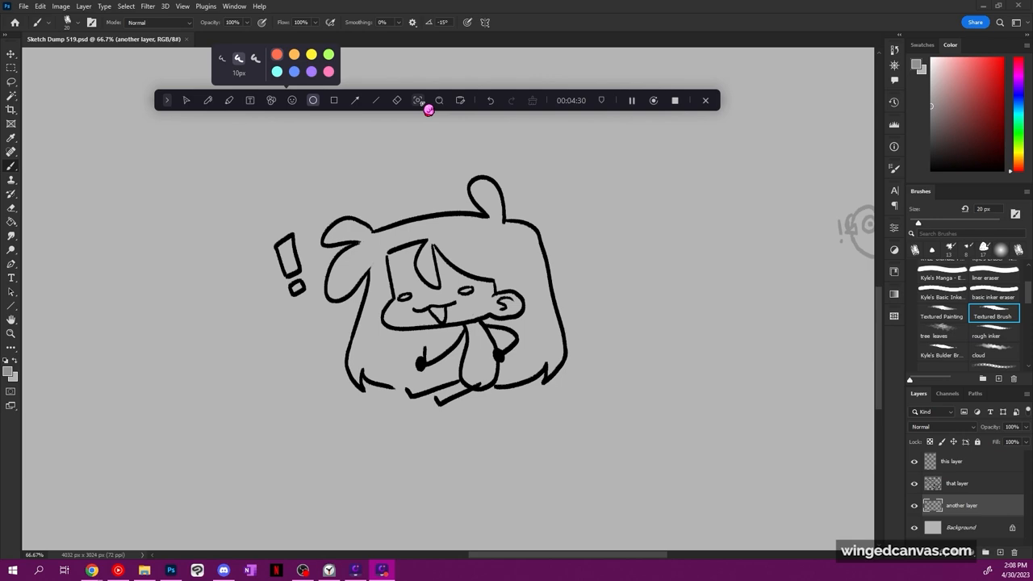
# Step: Bring up the screen-drawing pen size and colour palette over the character sketch
pyautogui.moveTo(317, 172); pyautogui.dragTo(374, 223)
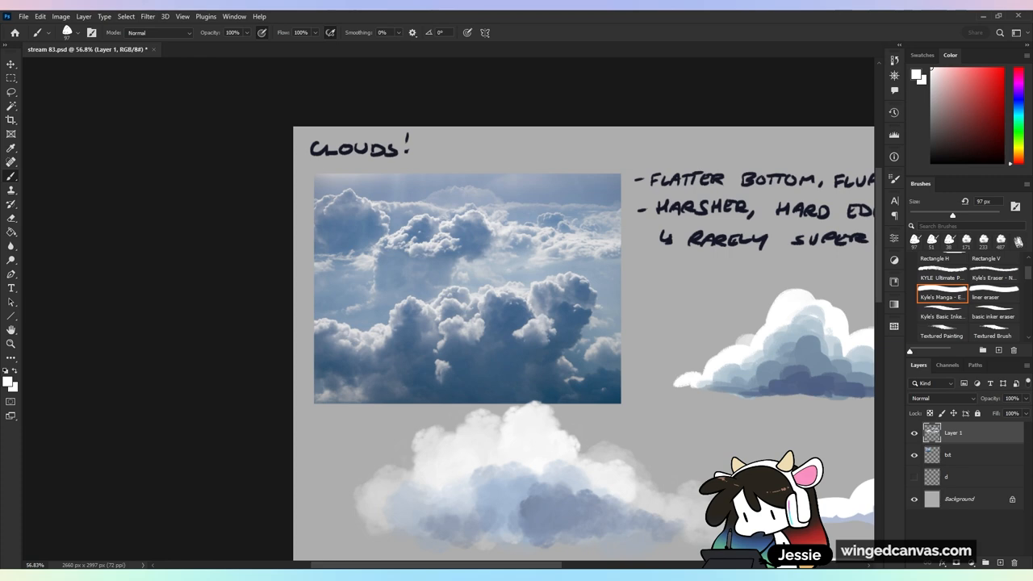
# Step: Zoom out on the clouds document to see the reference photo, notes and cloud studies
pyautogui.scroll(-3)
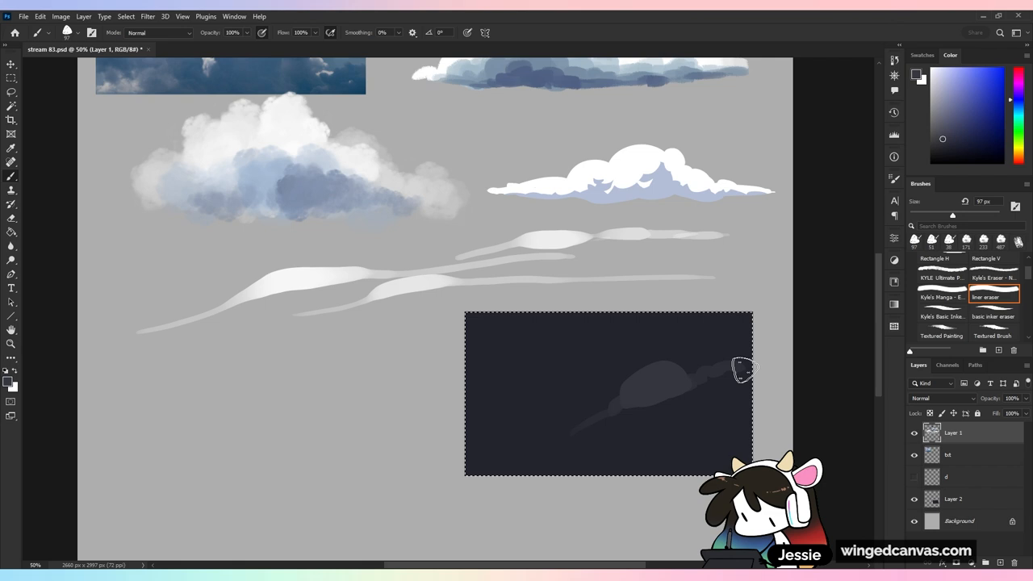
# Step: Select the blurring eraser brush to soften the wispy clouds and dark backdrop
pyautogui.click(942, 297)
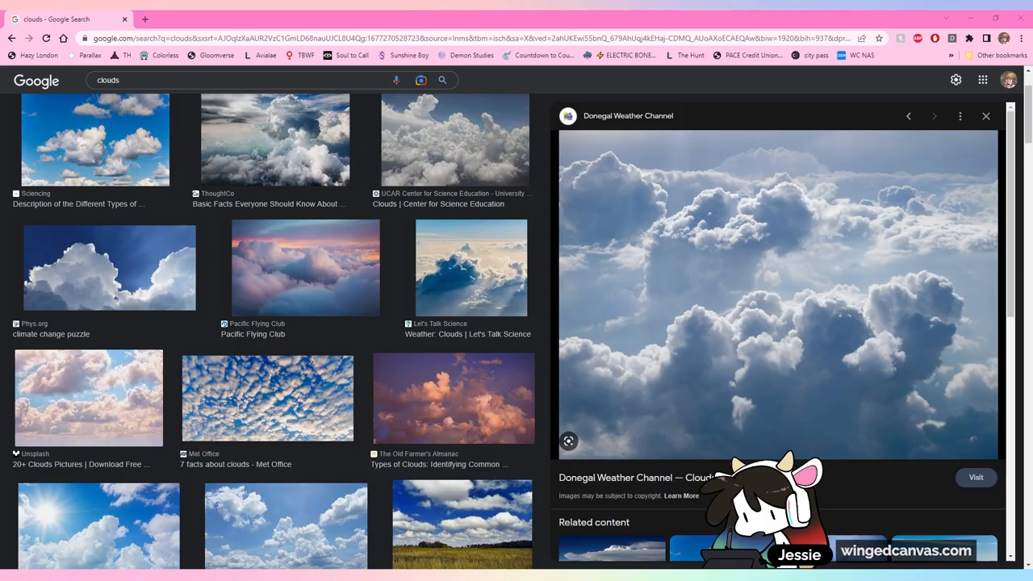
# Step: Scroll further through the Google image results for clouds
pyautogui.scroll(-3)
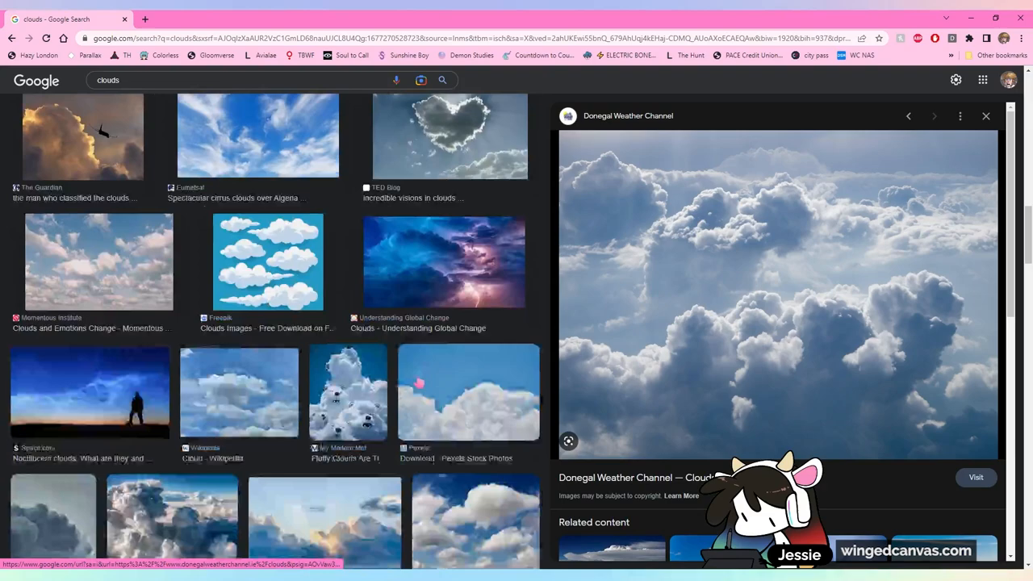